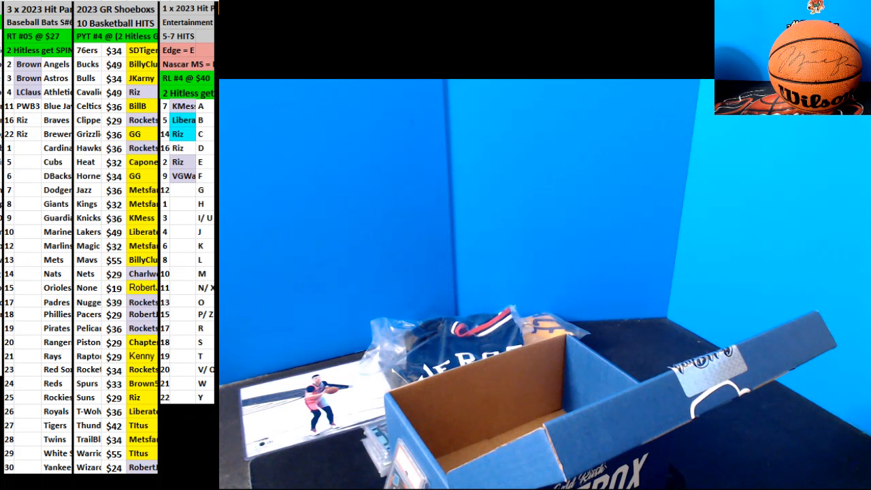
- Clear buyer names beside Heat, Lakers, Bulls, Jazz, Hawks, Thunder, Nuggets, Spurs and Rays
click(143, 162)
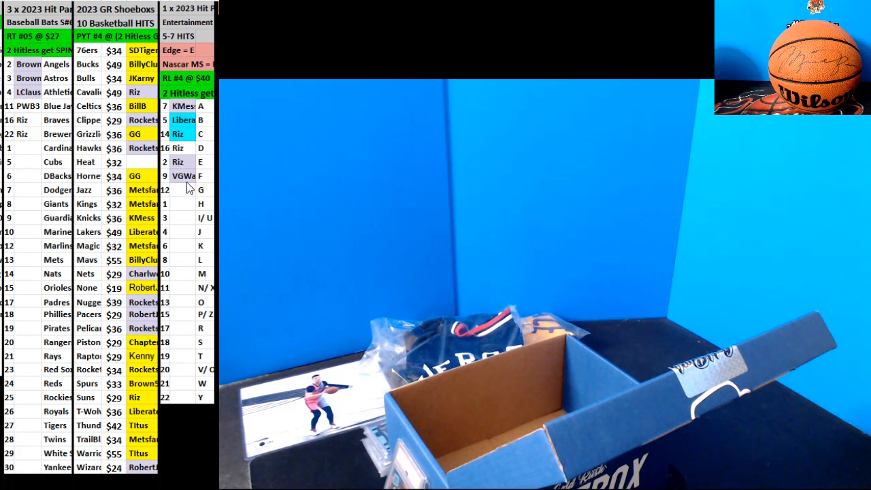
click(143, 231)
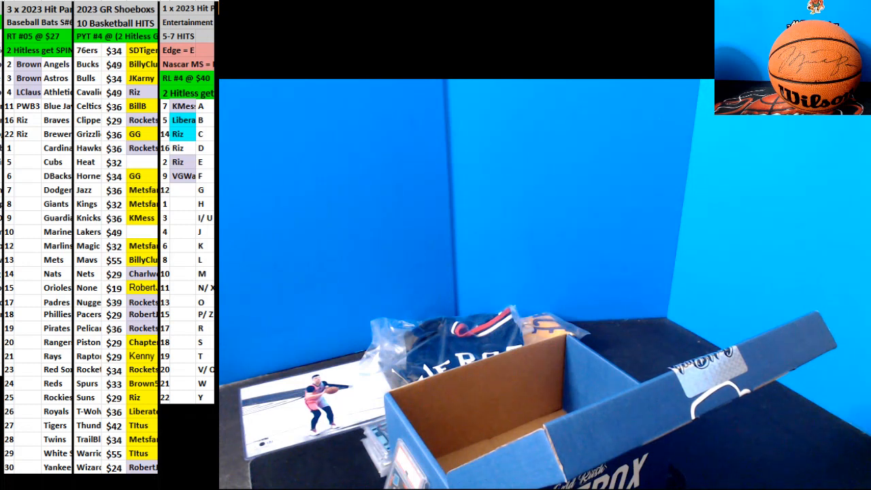
click(141, 68)
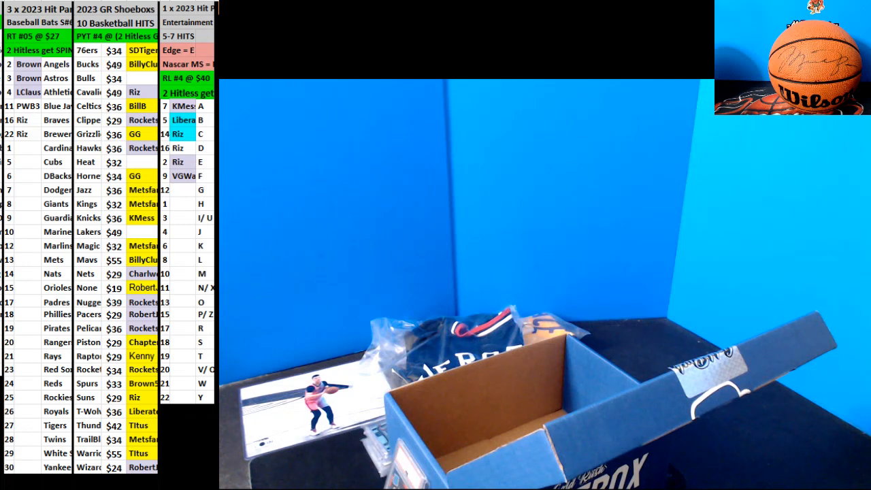
click(142, 190)
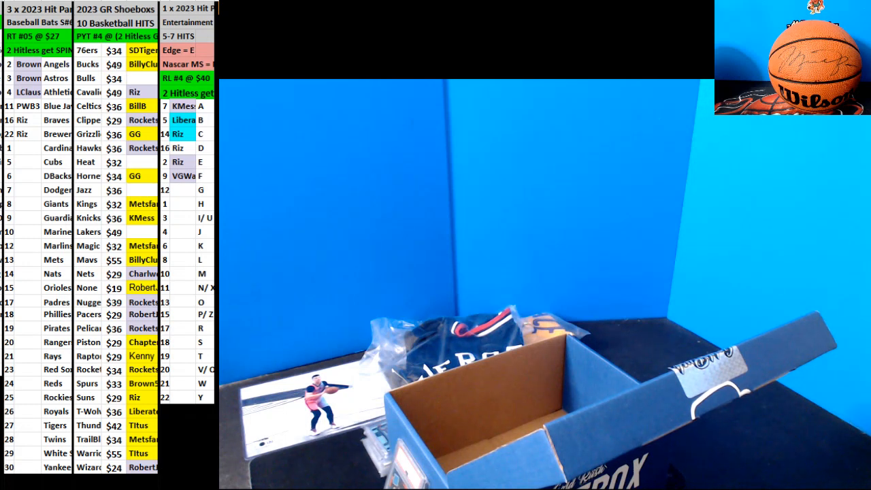
click(143, 439)
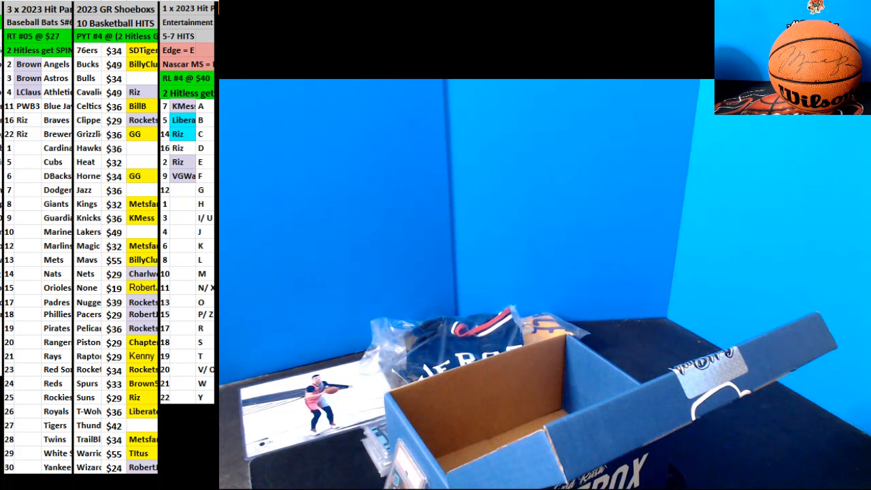
click(141, 383)
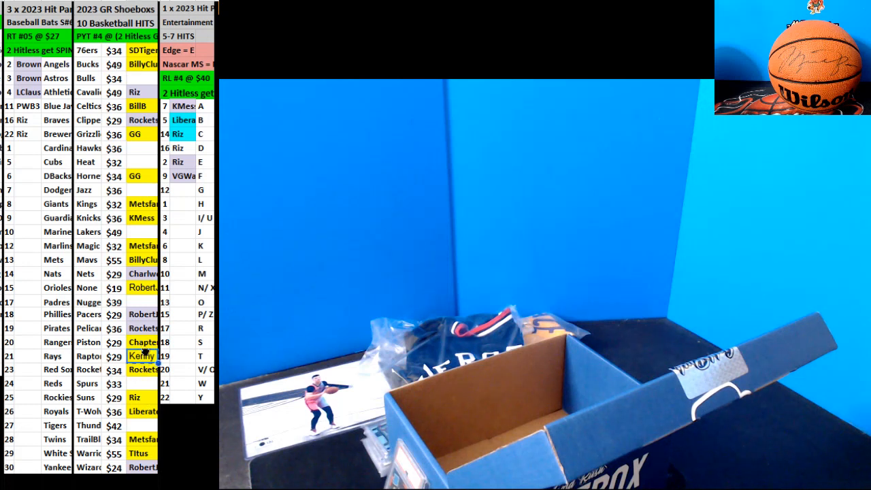
click(141, 356)
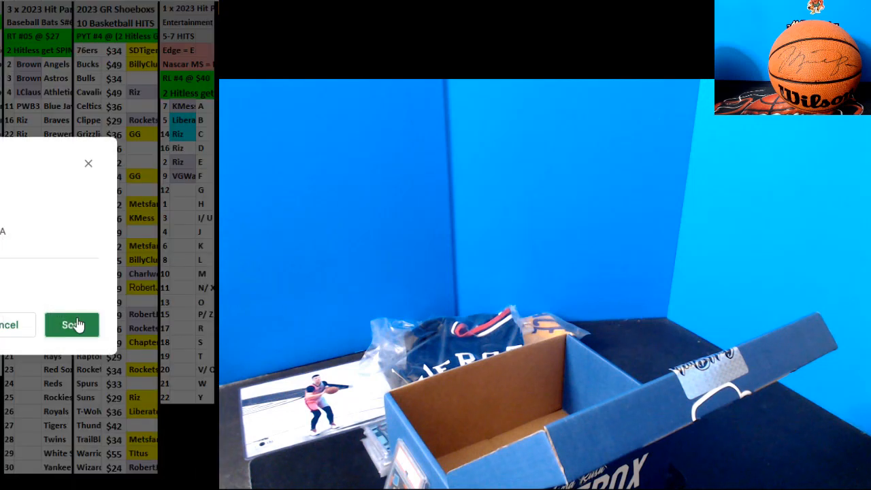
click(72, 325)
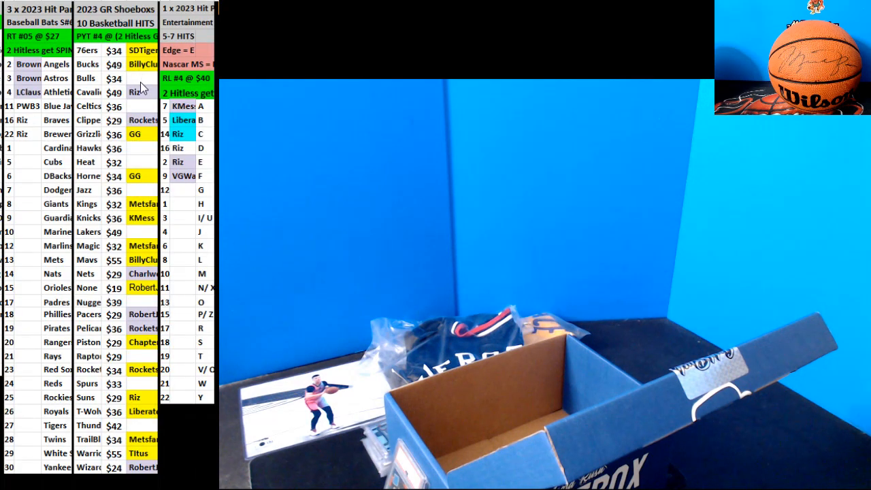
mouse_move(139, 245)
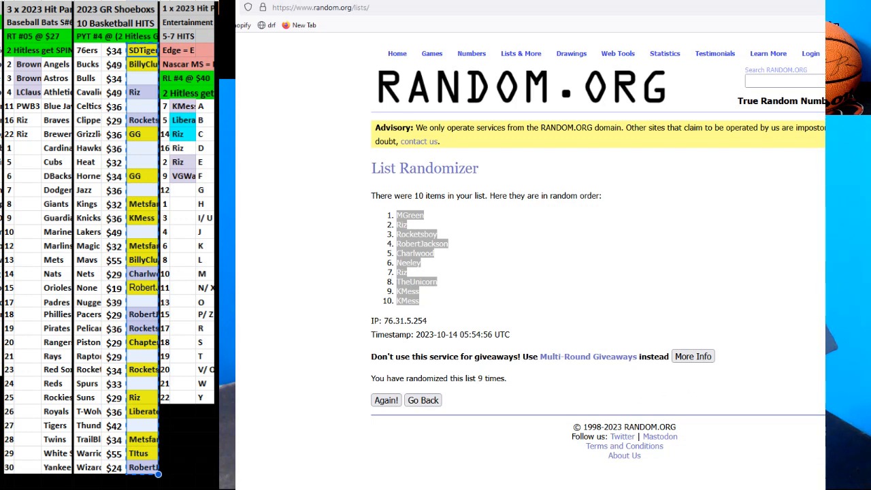
- Return to an empty RANDOM.ORG list form and type 'Chapter'
click(320, 8)
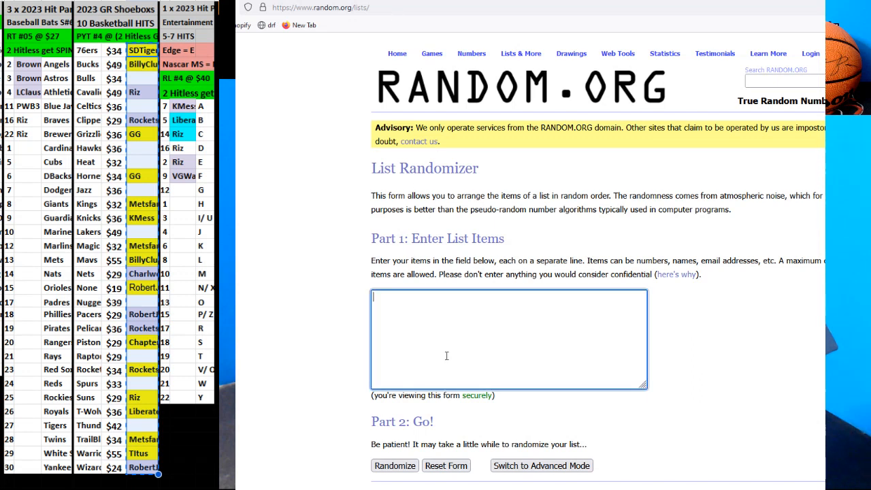
text(Chapter)
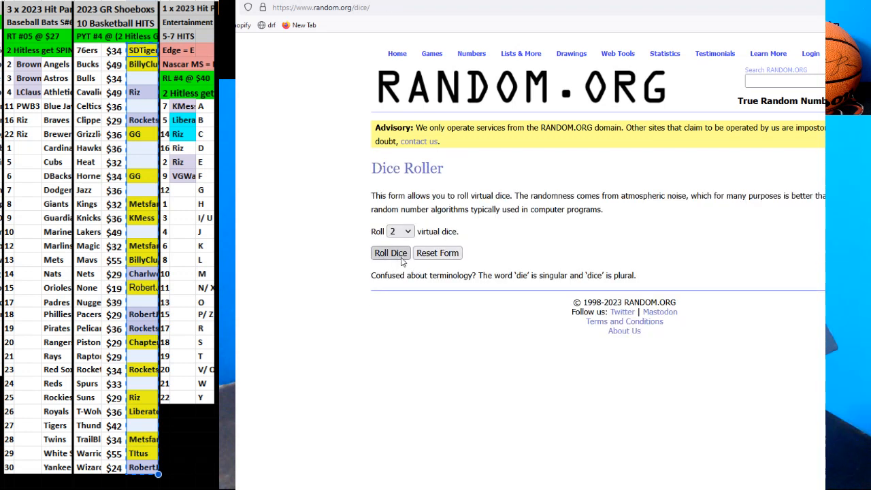
- Return to the List Randomizer holding the buyer names and randomize their order
click(521, 53)
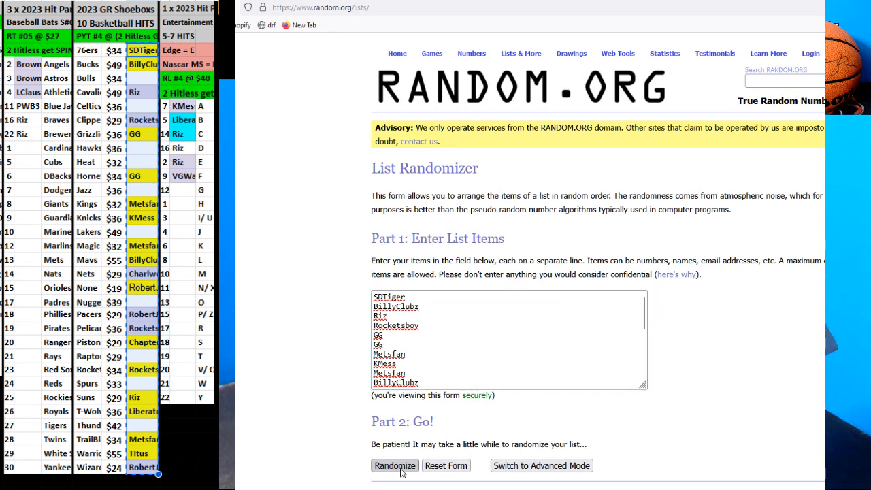
click(394, 465)
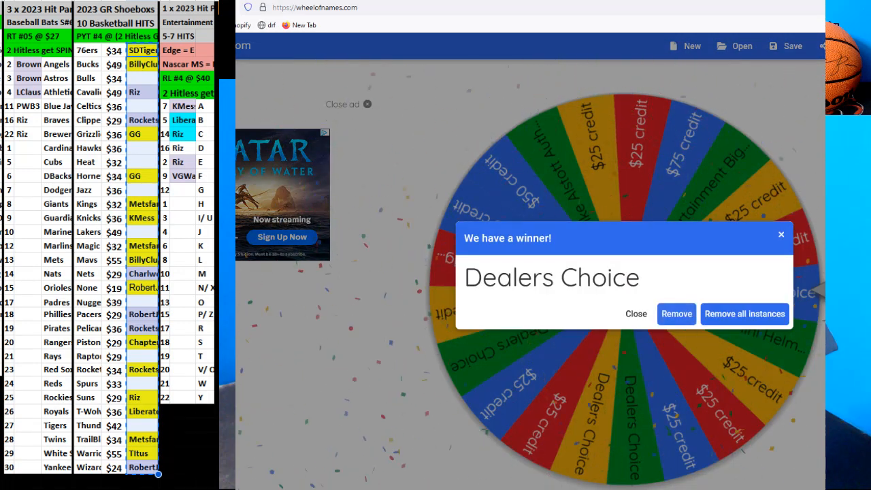
mouse_move(544, 319)
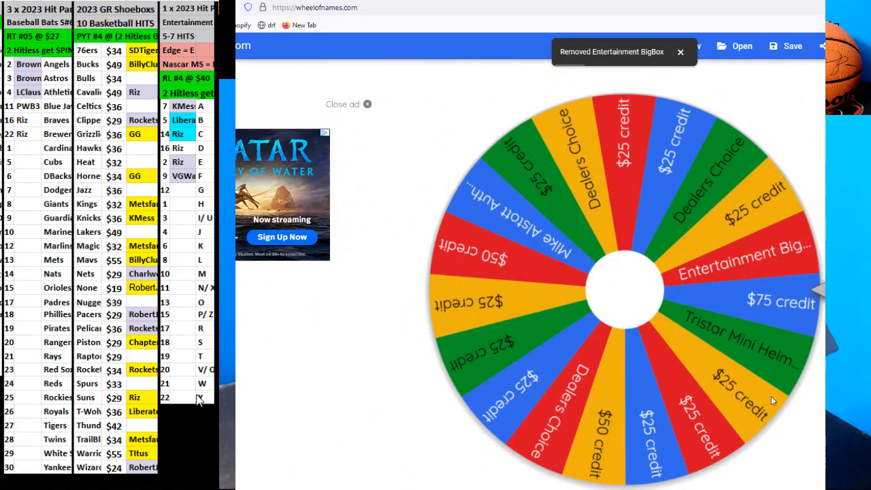
- Type BillyClubz into the Entertainment sheet cell for box slot G
text(B)
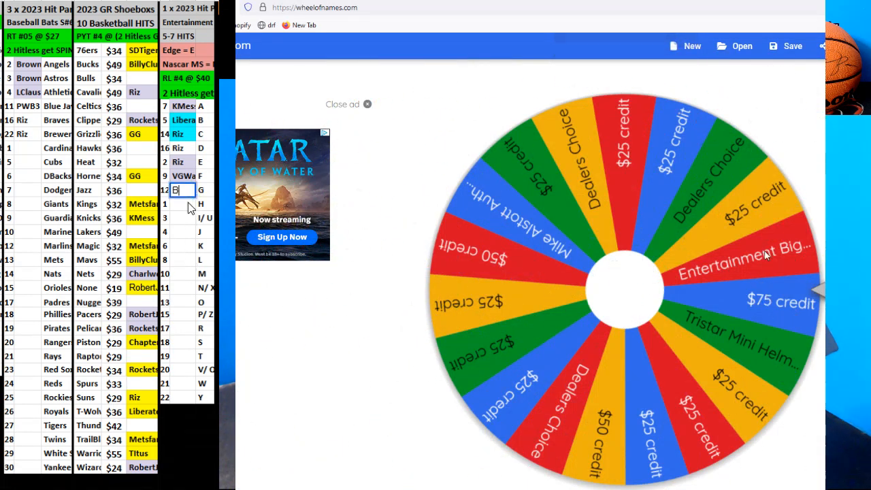
text(illyClubz)
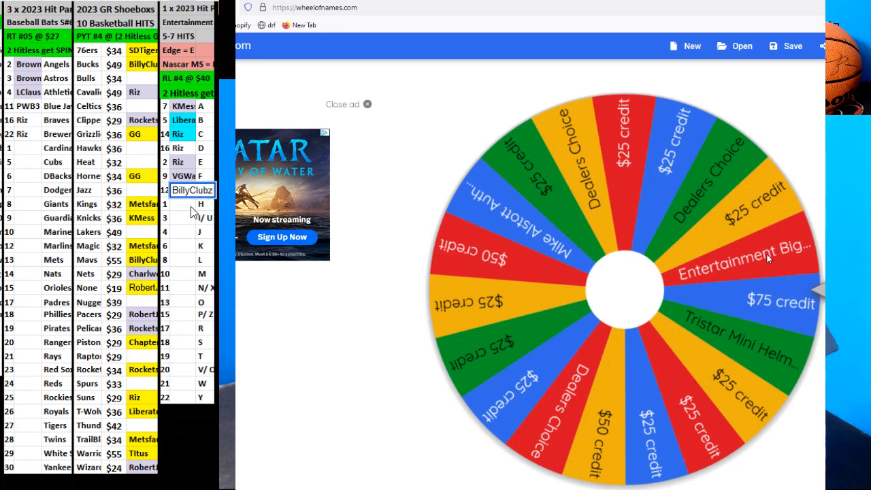